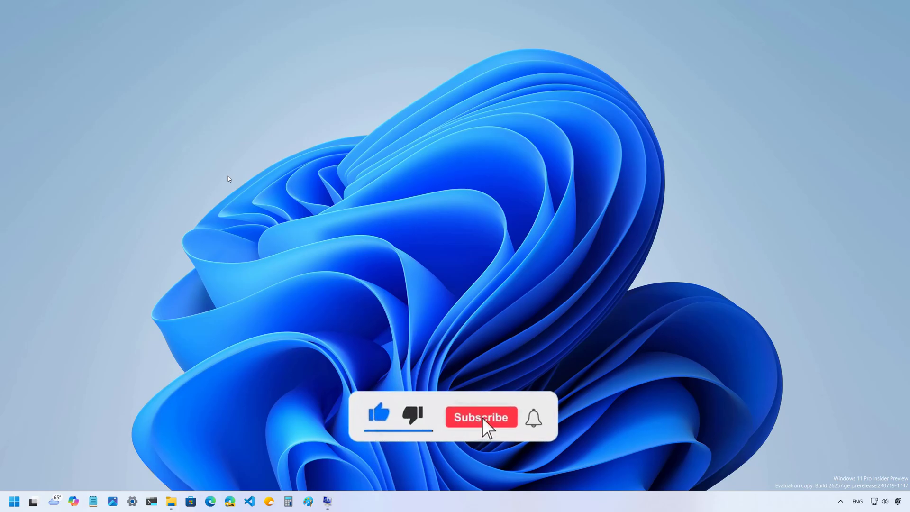
# Launch the Windows Settings app from the taskbar.
pyautogui.click(480, 417)
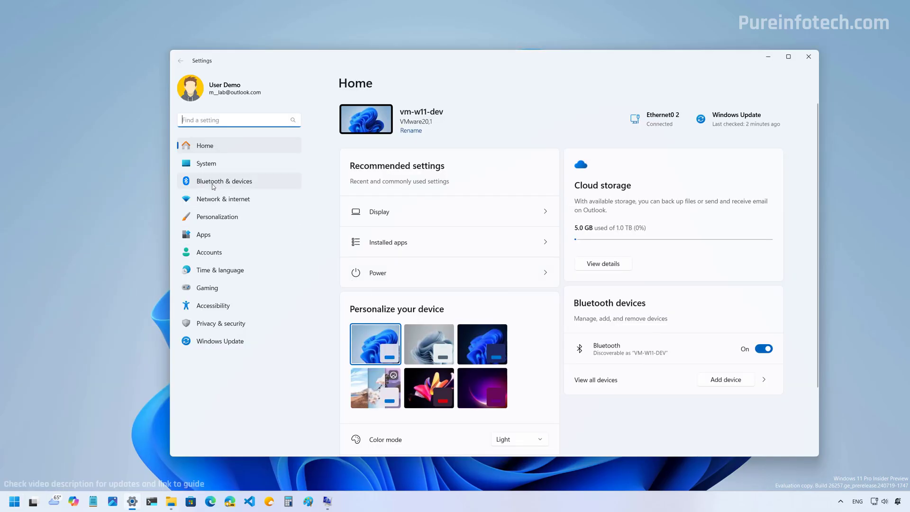
# Set the mouse scrolling direction to 'Down motion scrolls up' and close Settings.
pyautogui.click(224, 180)
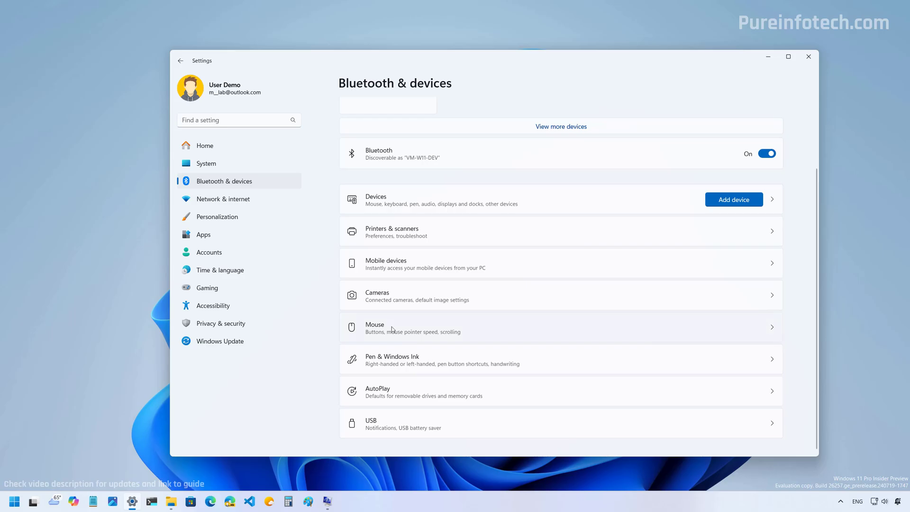
pyautogui.click(375, 328)
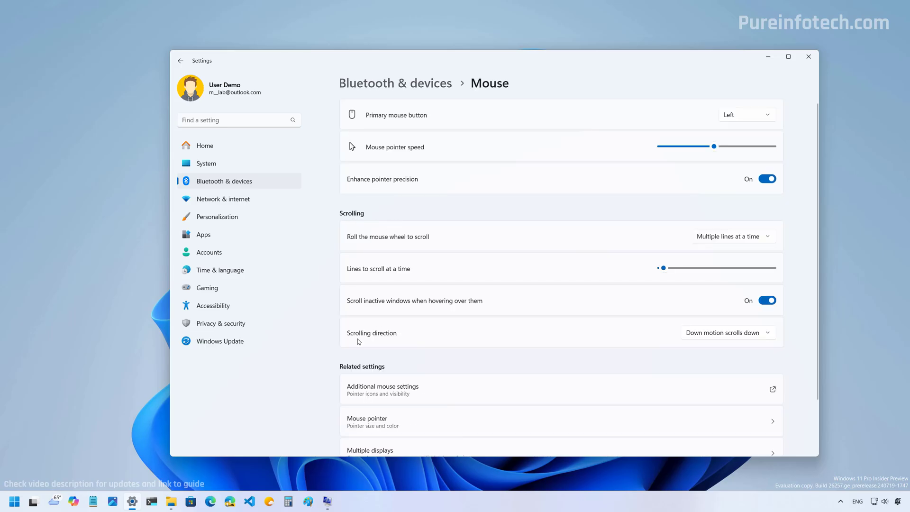
pyautogui.moveTo(713, 337)
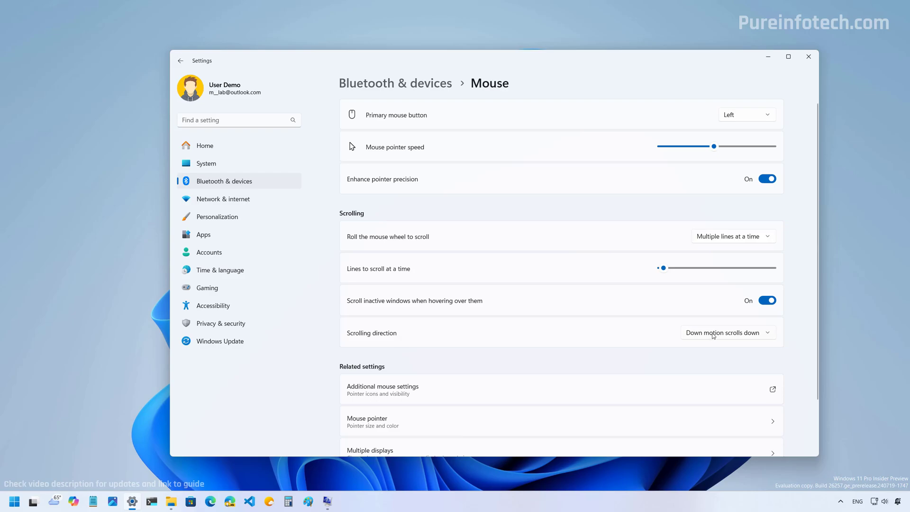
pyautogui.click(727, 332)
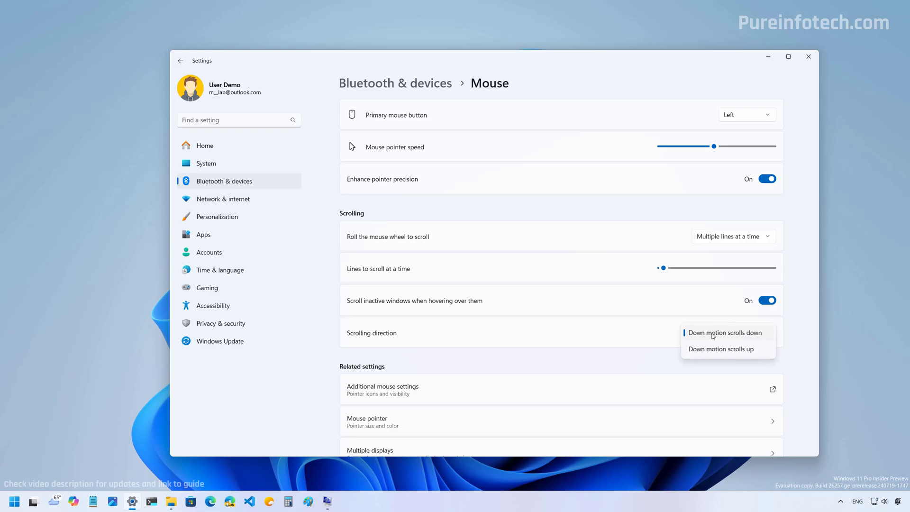
pyautogui.moveTo(699, 337)
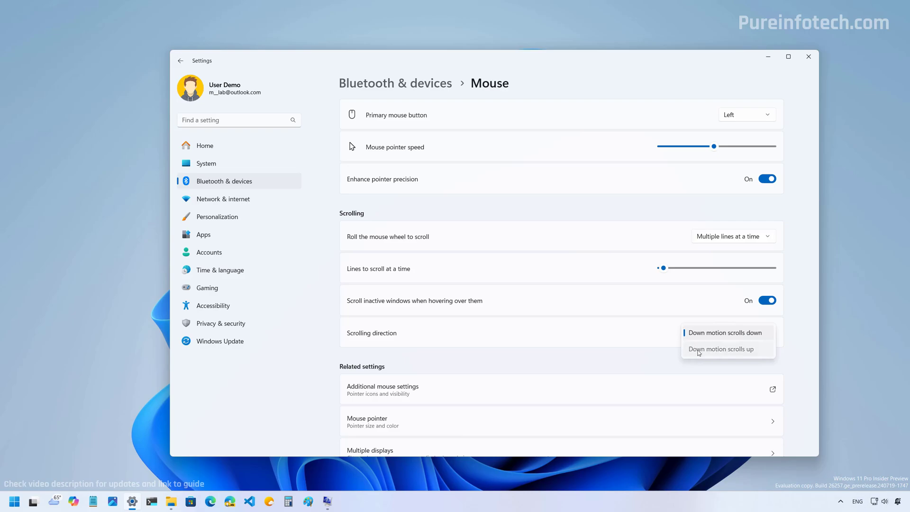
pyautogui.click(721, 349)
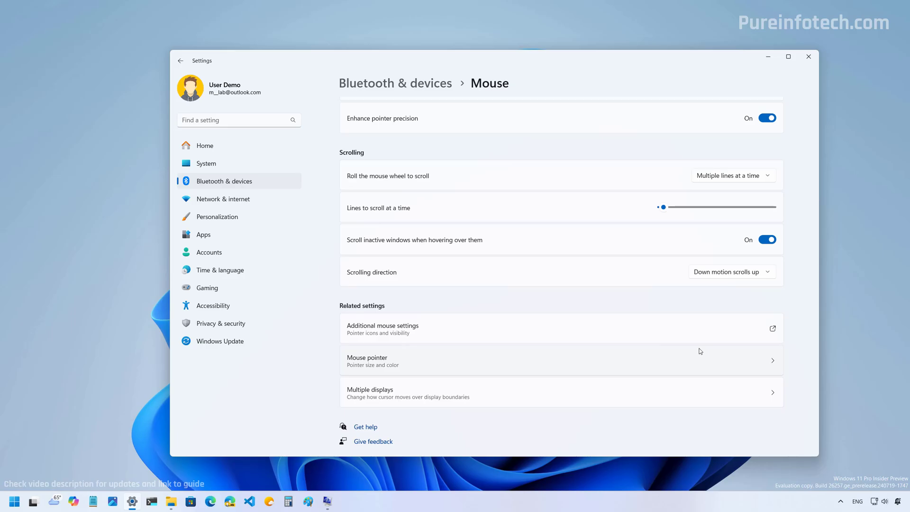
pyautogui.click(808, 57)
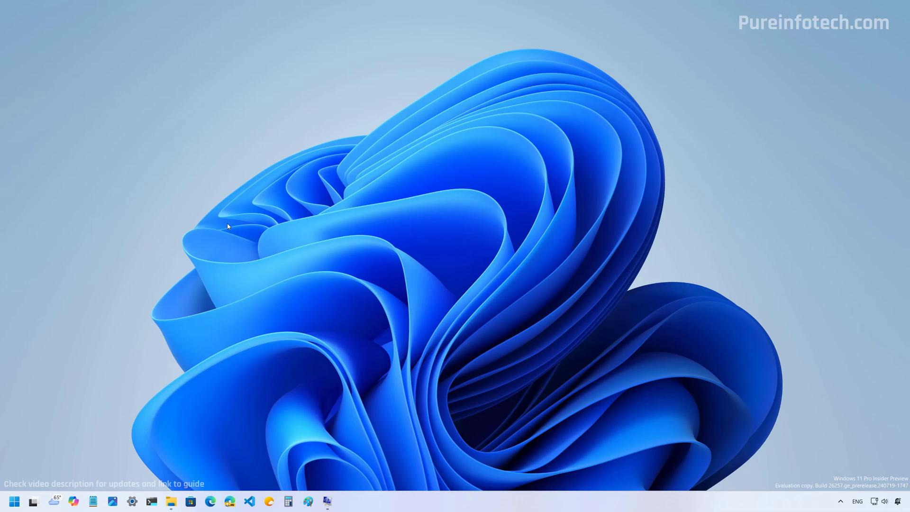
# Search the Start menu for 'device Manager' and launch it.
pyautogui.click(13, 501)
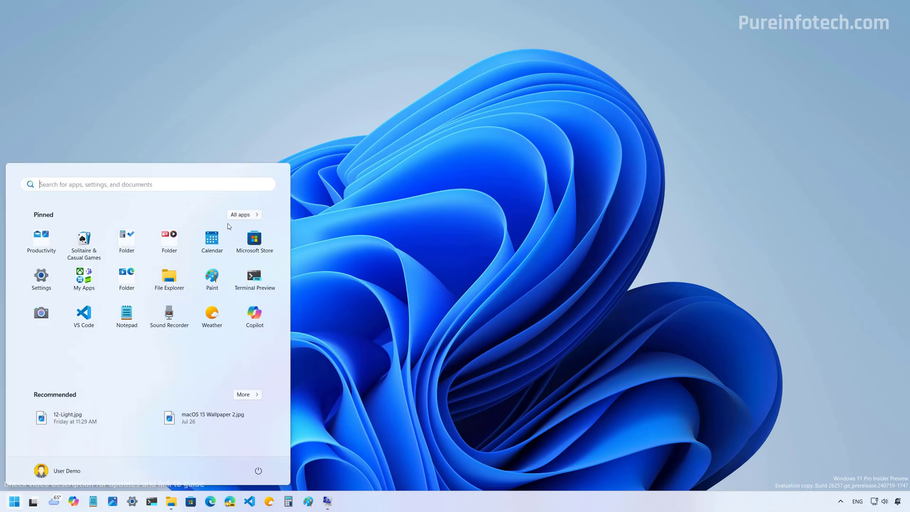
pyautogui.write('device Manager')
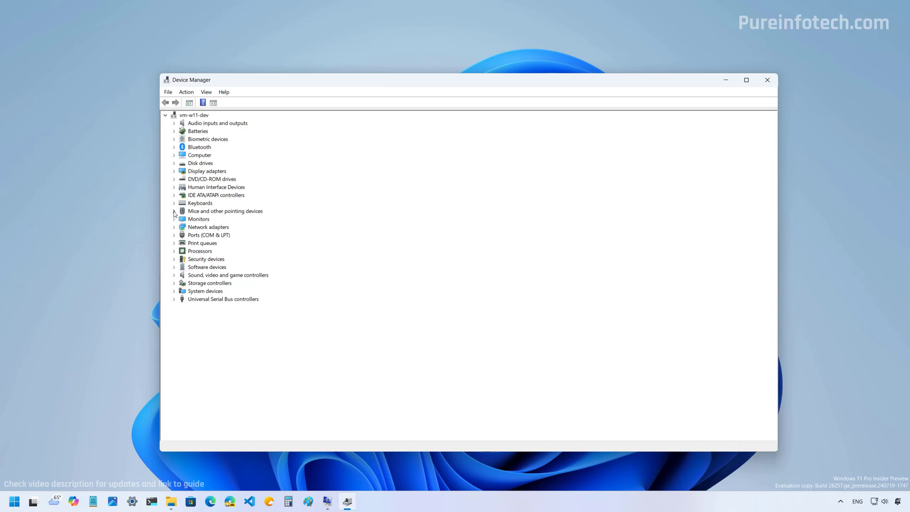
# View the USB pointing device's Device instance path in Properties, then minimize Device Manager.
pyautogui.click(174, 211)
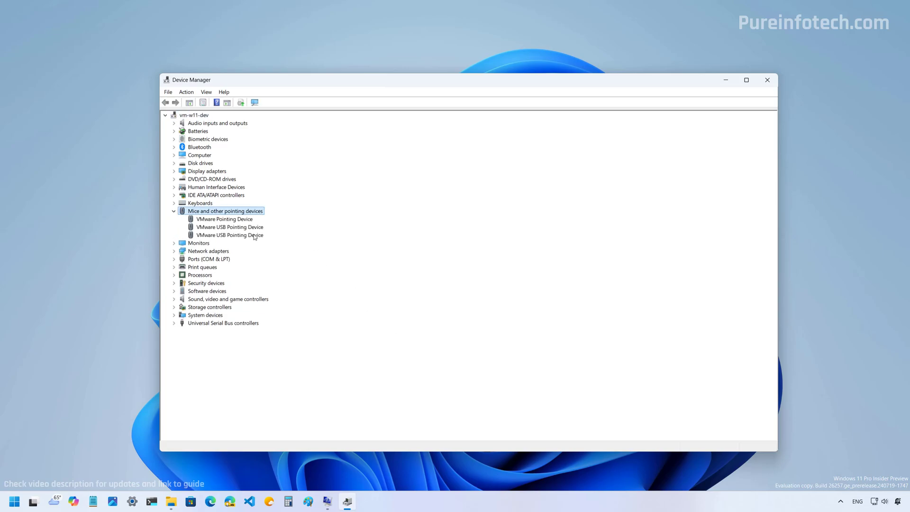
pyautogui.rightClick(229, 235)
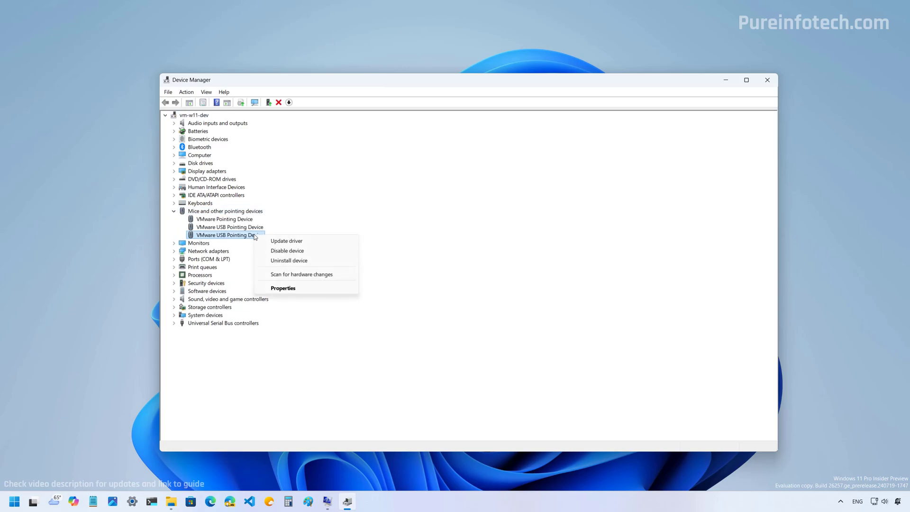
pyautogui.click(282, 287)
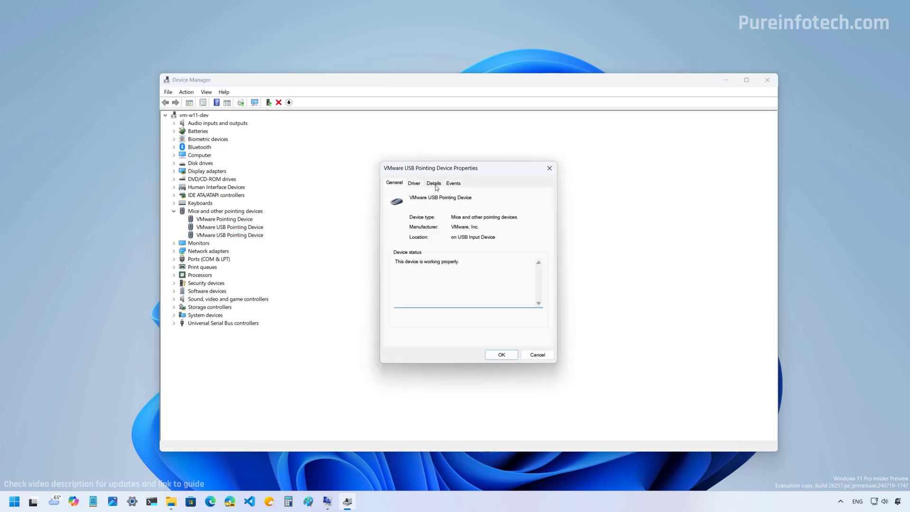
pyautogui.click(434, 183)
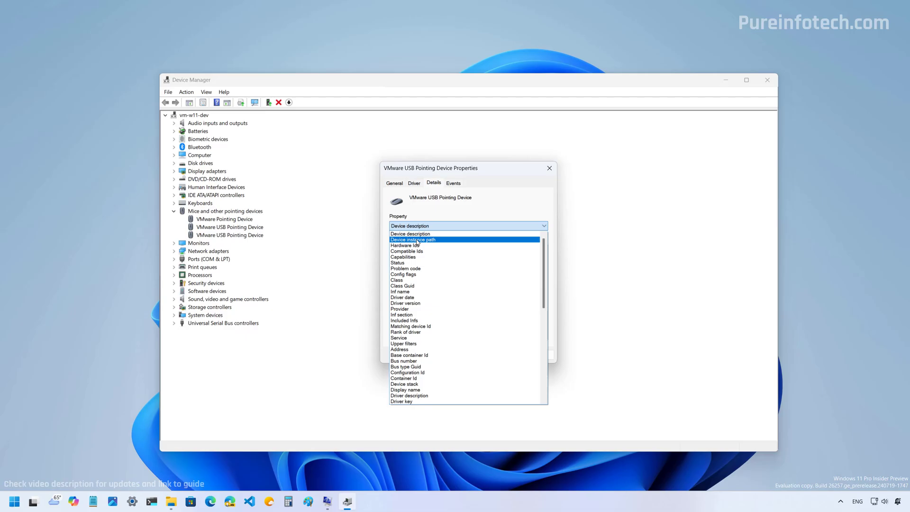
pyautogui.click(413, 239)
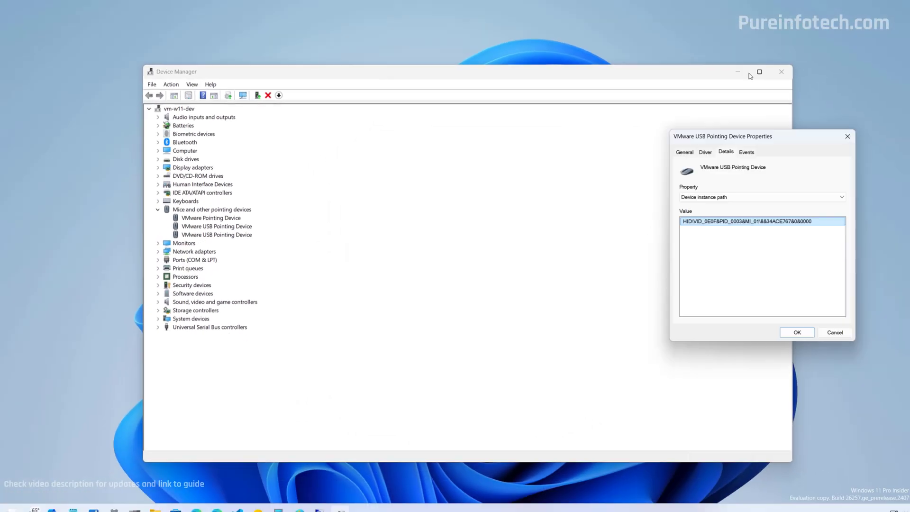
pyautogui.click(780, 71)
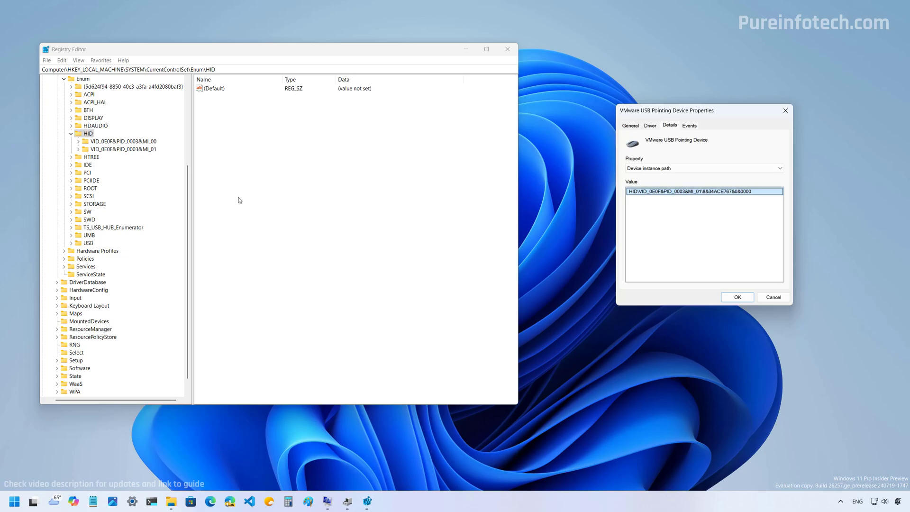
# Expand the MI_01 device key and its instance key to show Device Parameters.
pyautogui.click(122, 149)
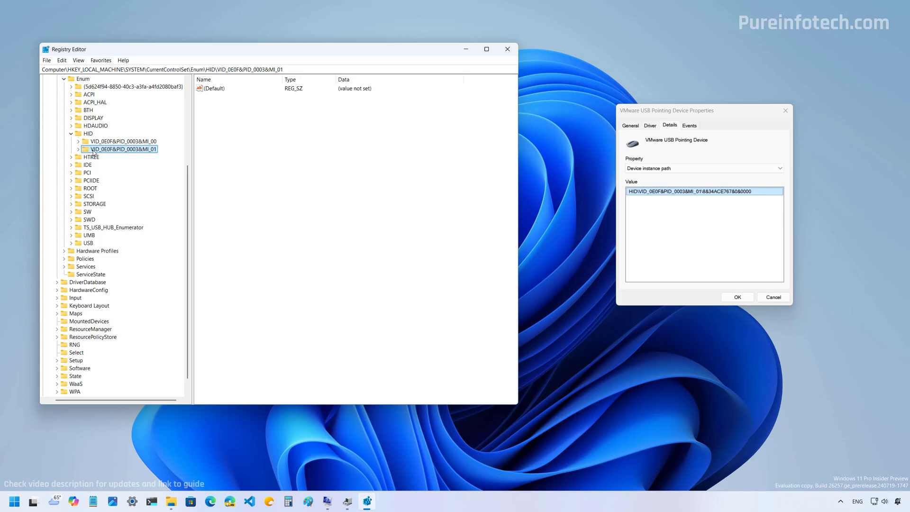
pyautogui.click(80, 149)
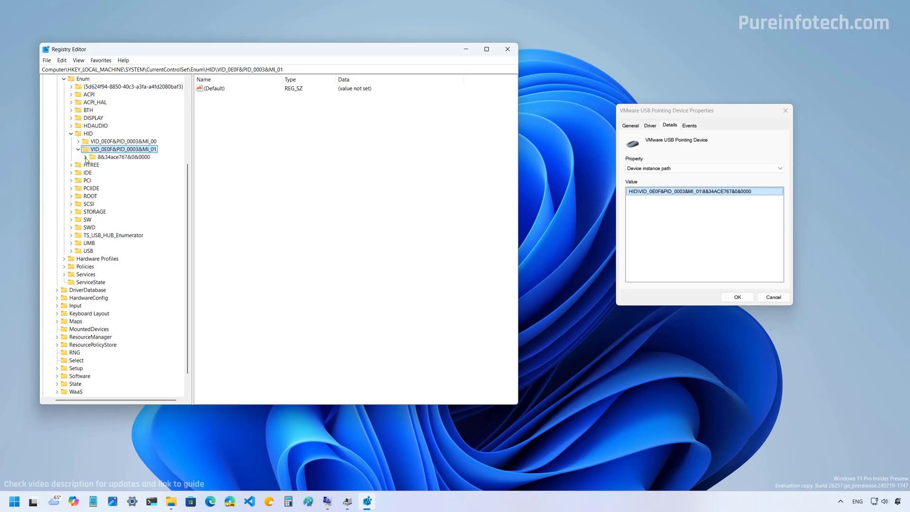
pyautogui.click(85, 157)
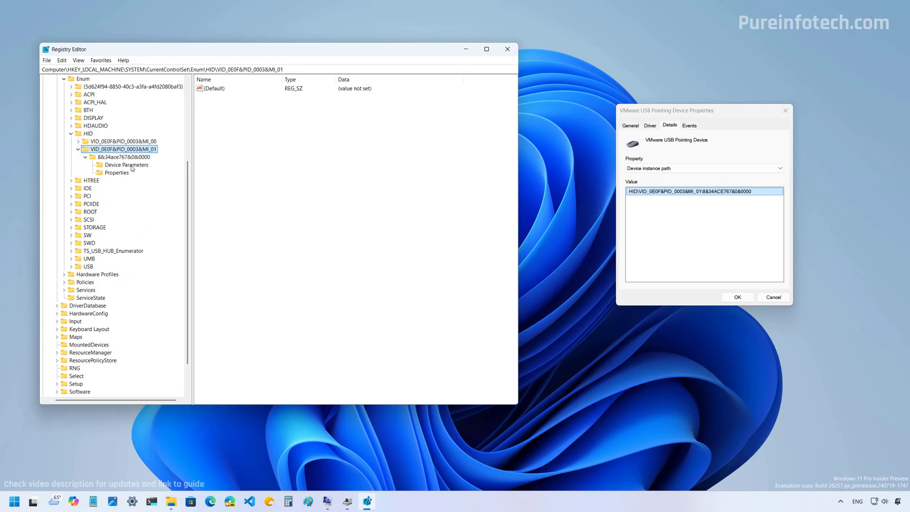
pyautogui.click(126, 164)
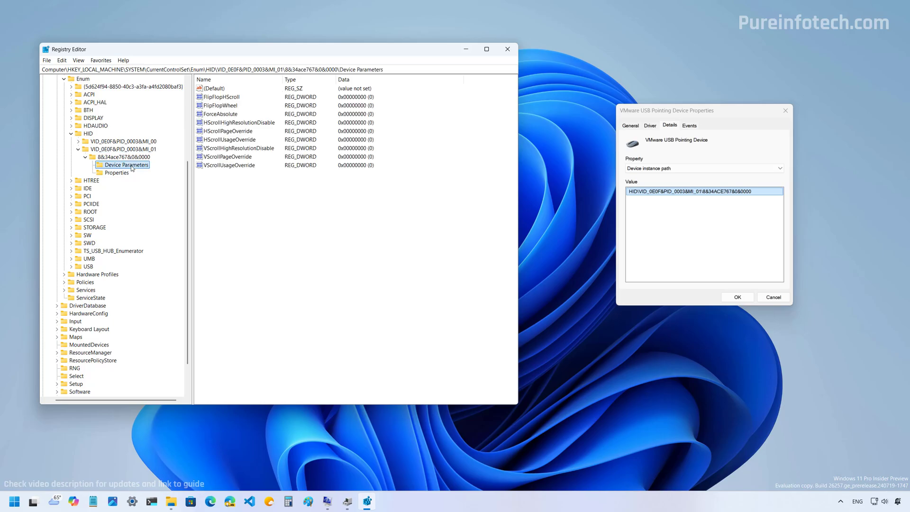
pyautogui.moveTo(262, 207)
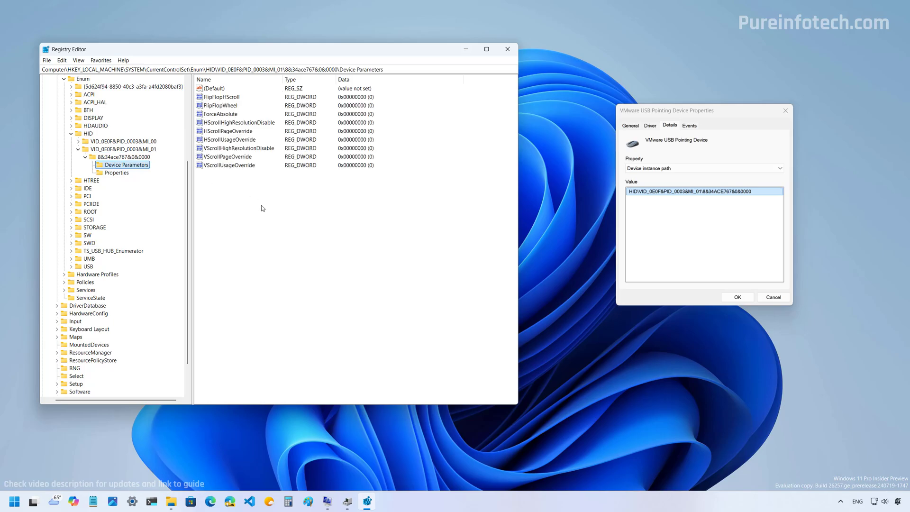
# Open the FlipFlopWheel value for modification and confirm the edit dialog.
pyautogui.click(222, 105)
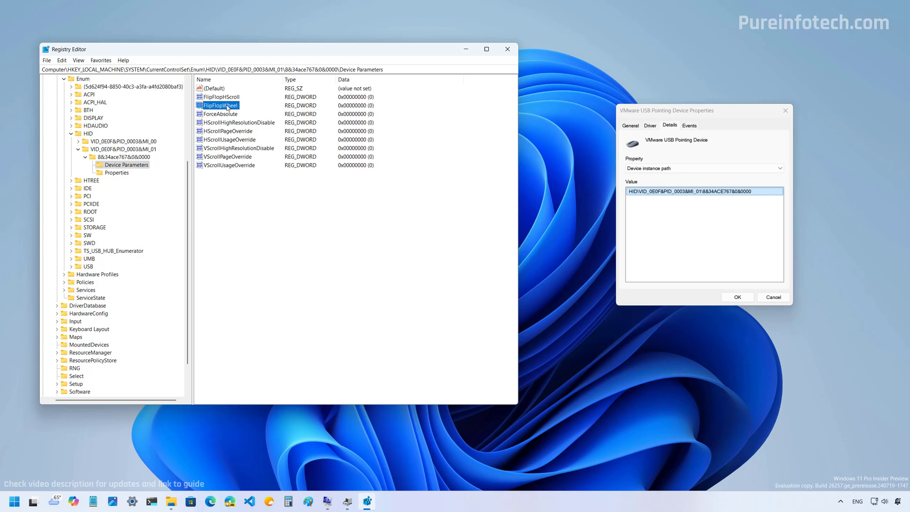
pyautogui.rightClick(220, 105)
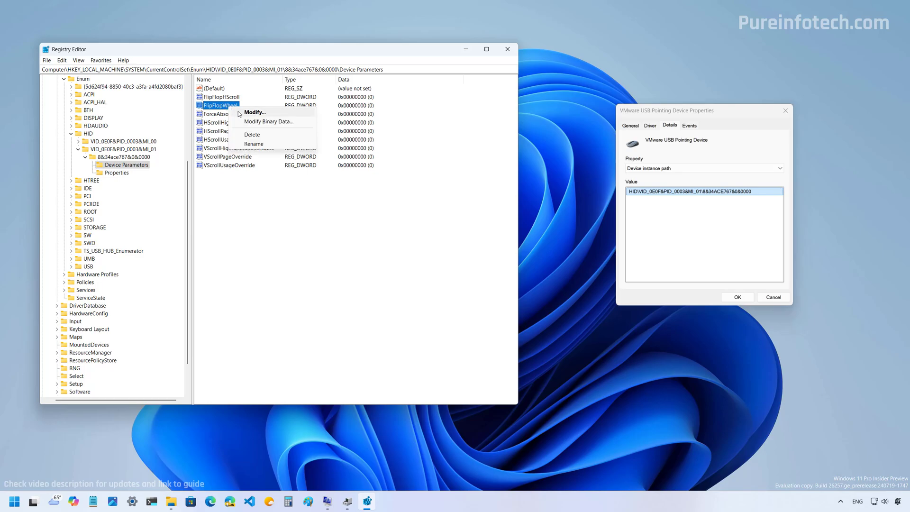
pyautogui.moveTo(254, 117)
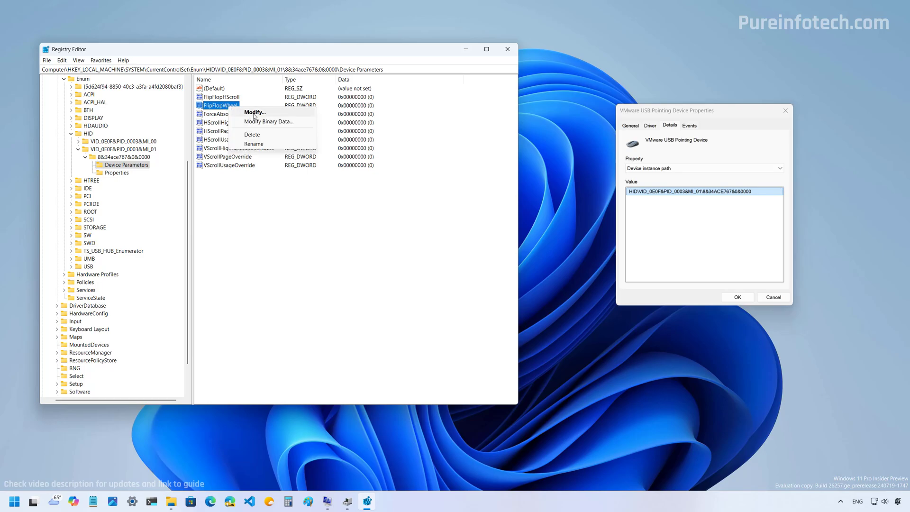
pyautogui.click(254, 112)
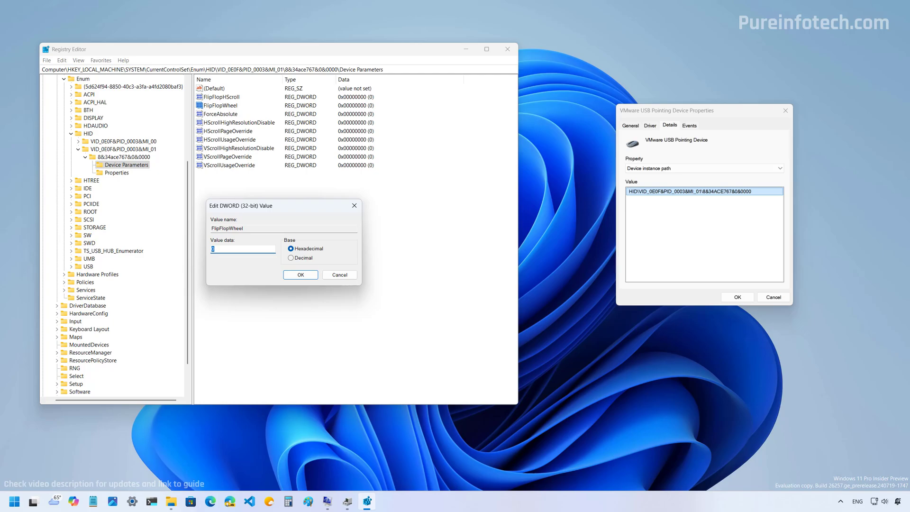
pyautogui.click(300, 274)
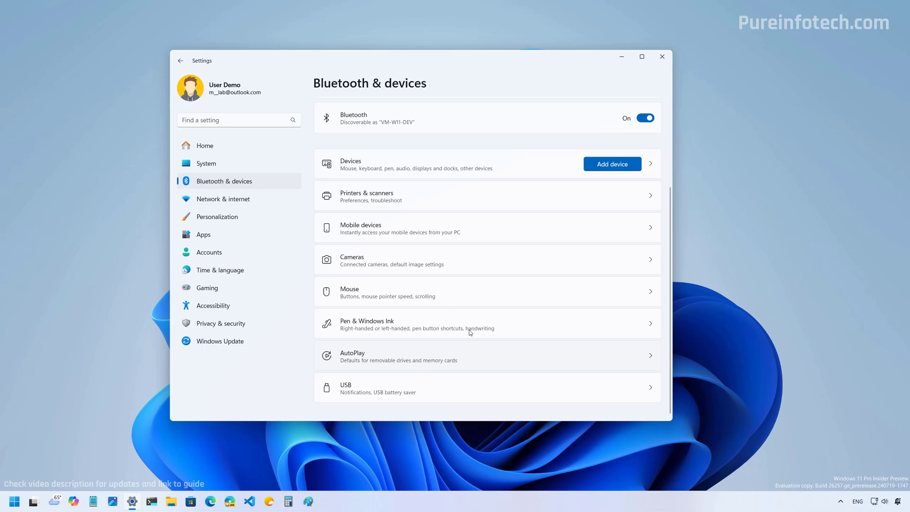
pyautogui.moveTo(533, 317)
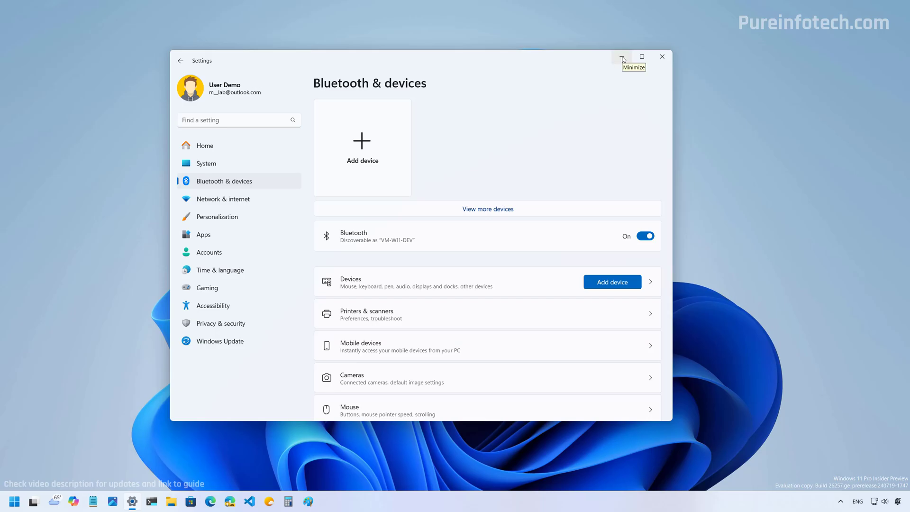
# Minimize Settings and start a search for Registry Editor with 'regi'.
pyautogui.click(623, 57)
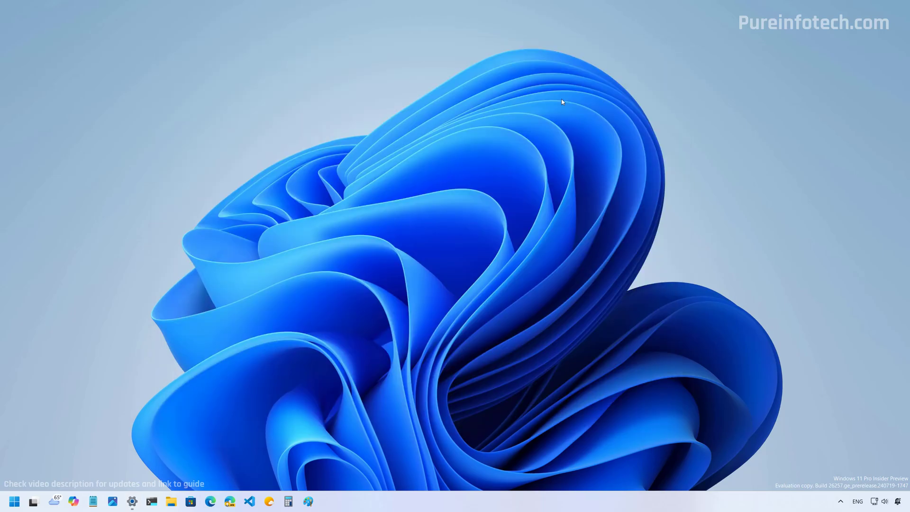
pyautogui.write('regi')
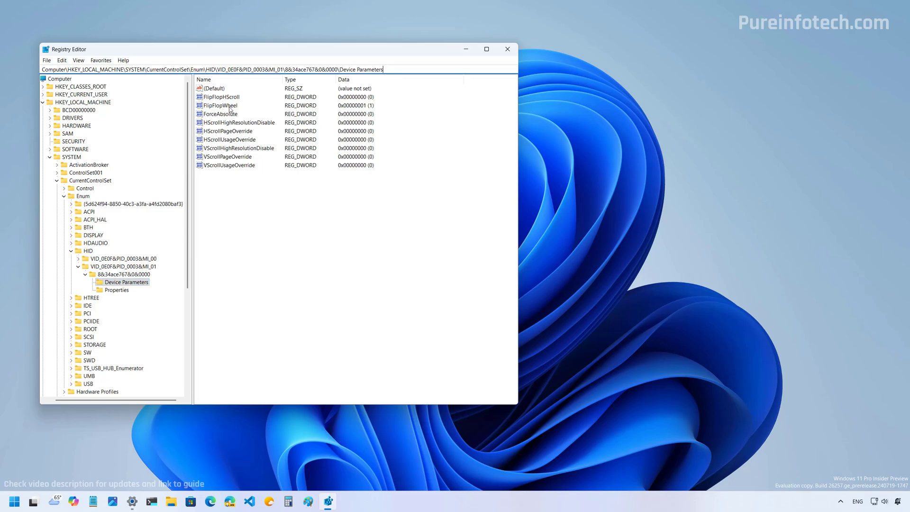
# Change the FlipFlopWheel value data to 0 and exit Registry Editor.
pyautogui.rightClick(220, 105)
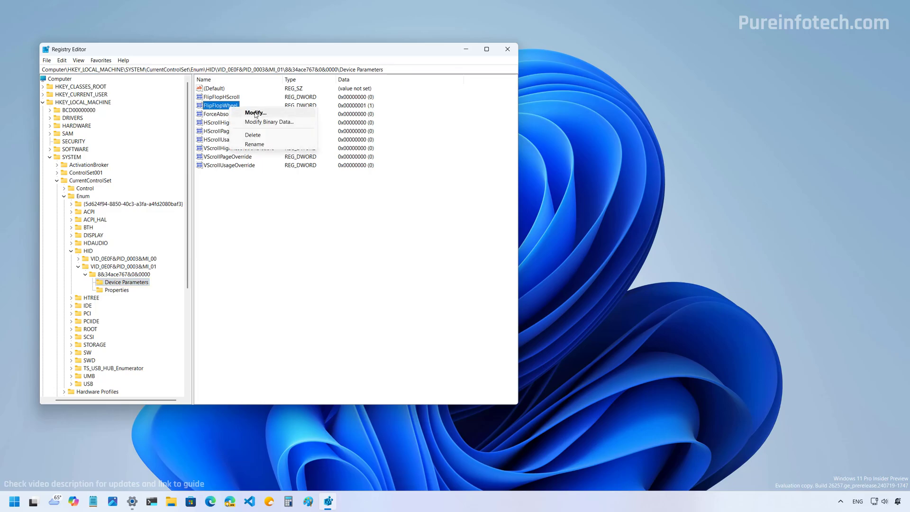
pyautogui.click(255, 112)
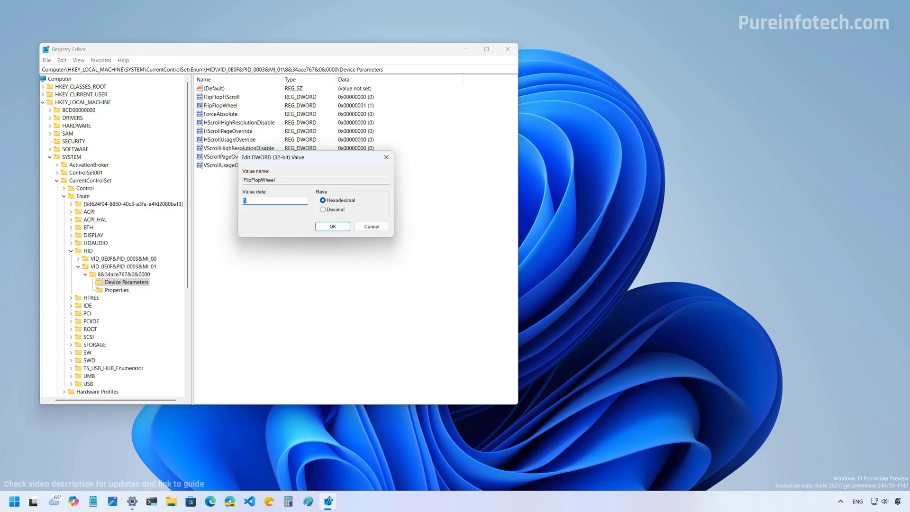
pyautogui.write('0')
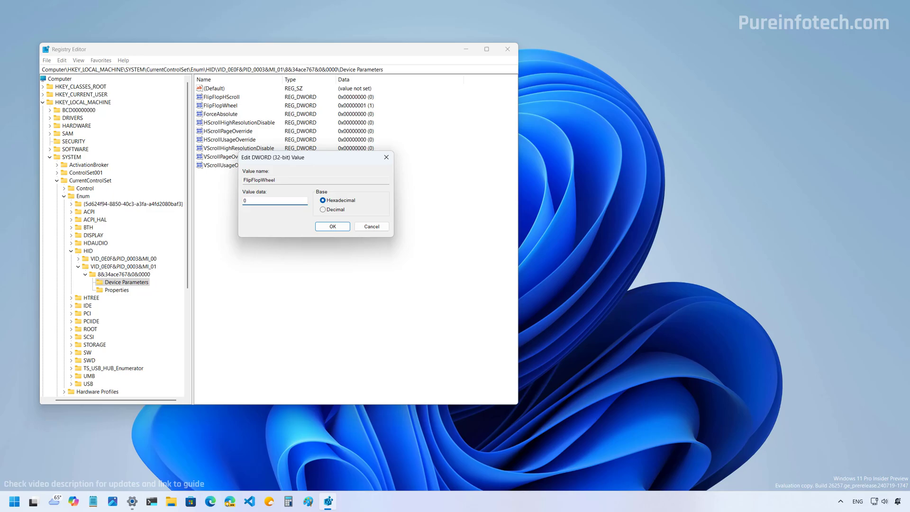
pyautogui.click(331, 226)
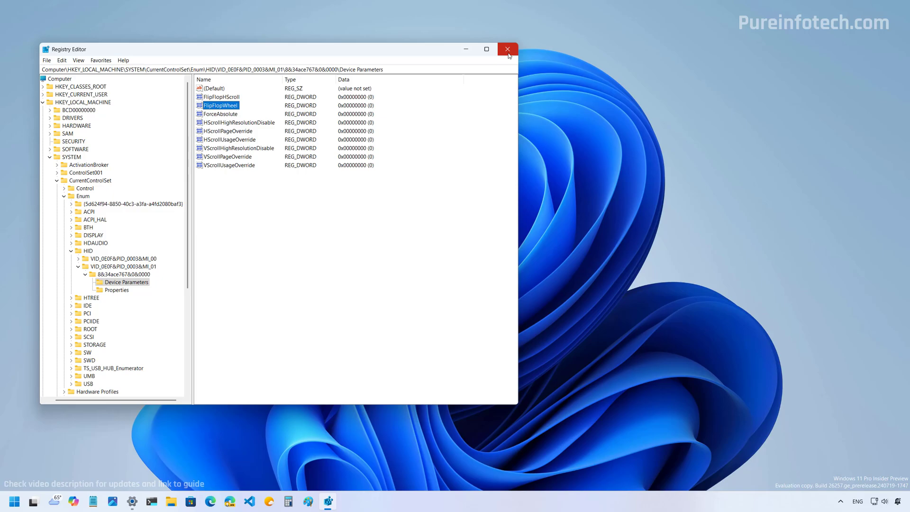
pyautogui.click(508, 49)
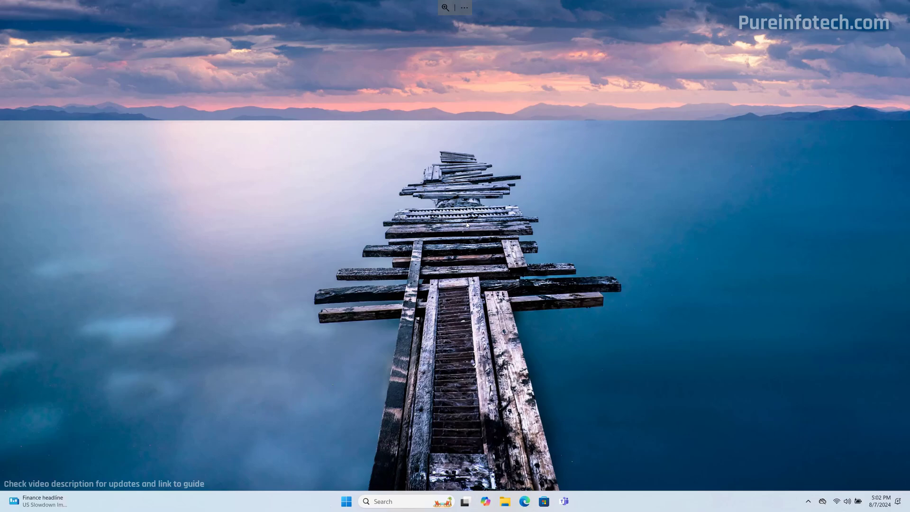
# Type 'se' in Start search to find the Settings app.
pyautogui.write('settings')
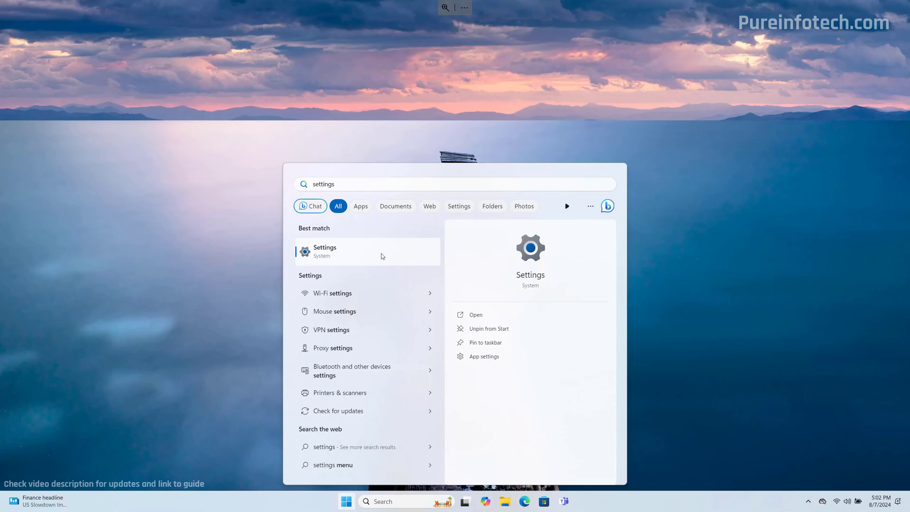
# Launch Settings and set the Touchpad scrolling direction to 'Down motion scrolls up'.
pyautogui.click(324, 251)
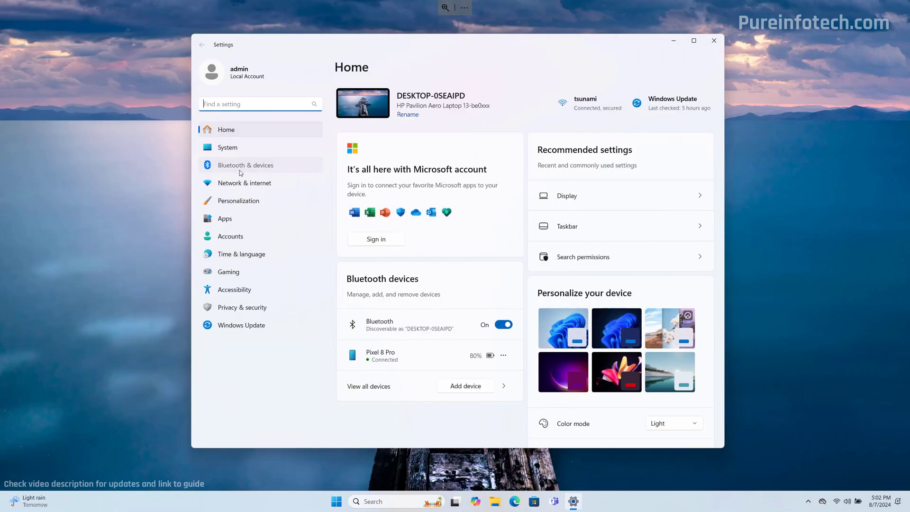
pyautogui.click(245, 165)
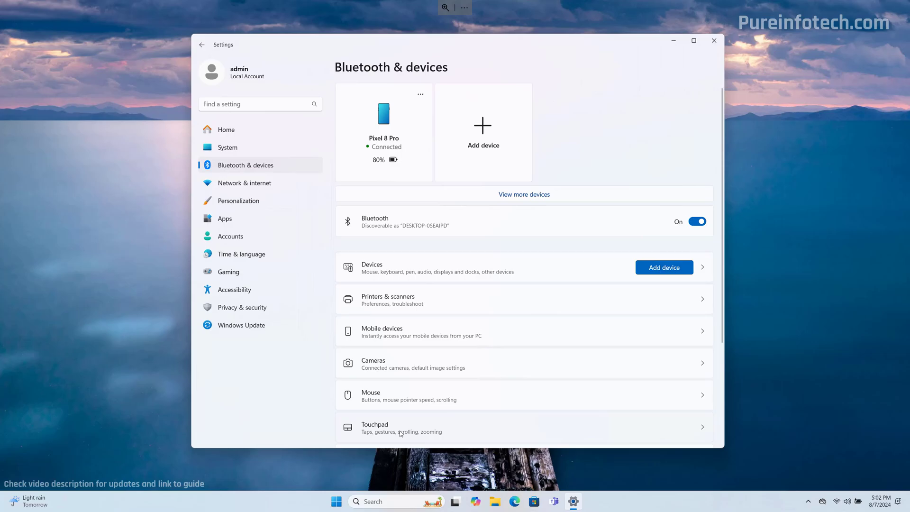
pyautogui.click(374, 427)
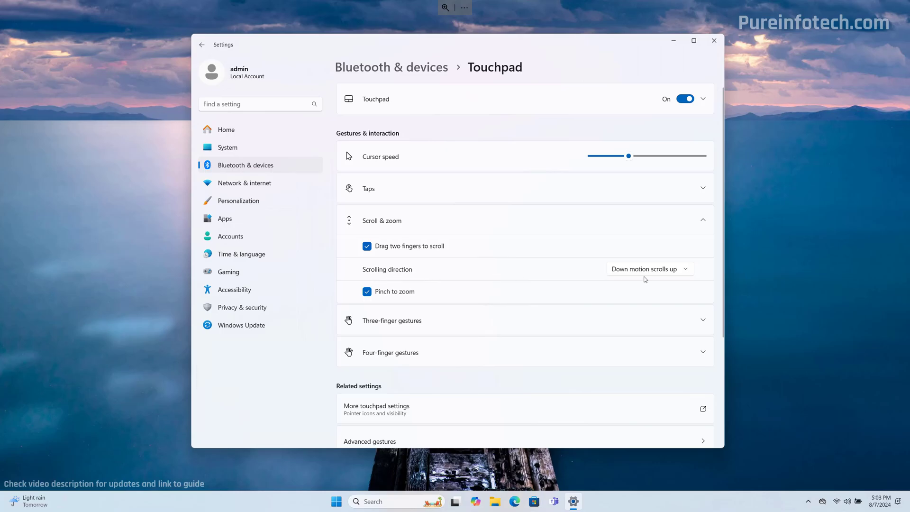
pyautogui.click(649, 268)
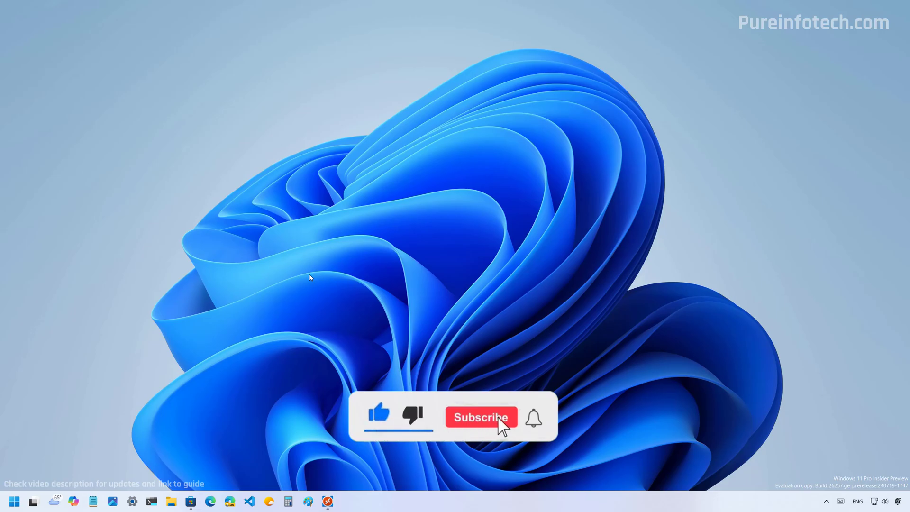
pyautogui.click(481, 417)
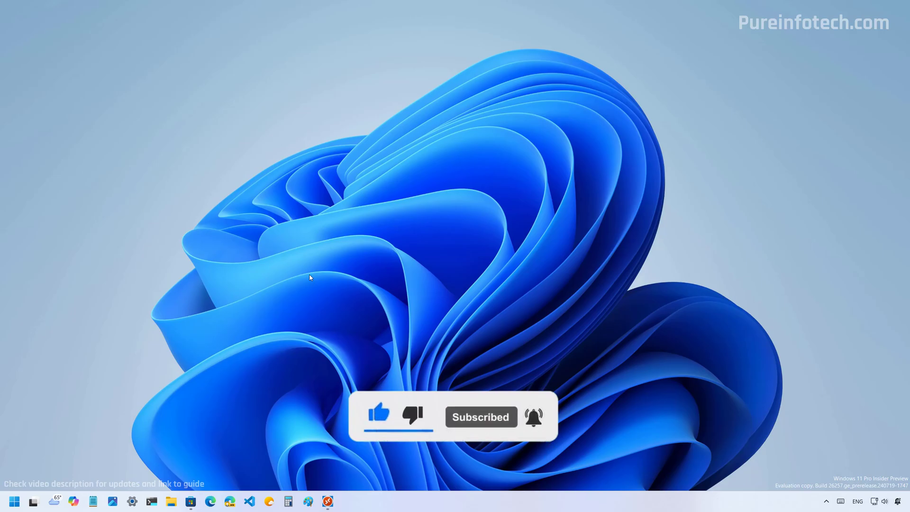